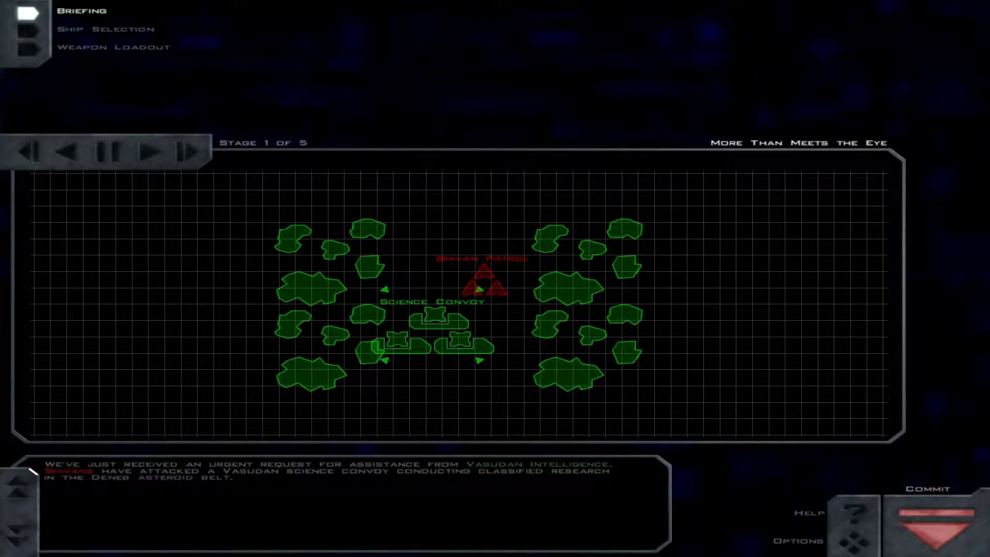
Step: Advance the briefing past the opening stage about the attacked science convoy
left_click(151, 153)
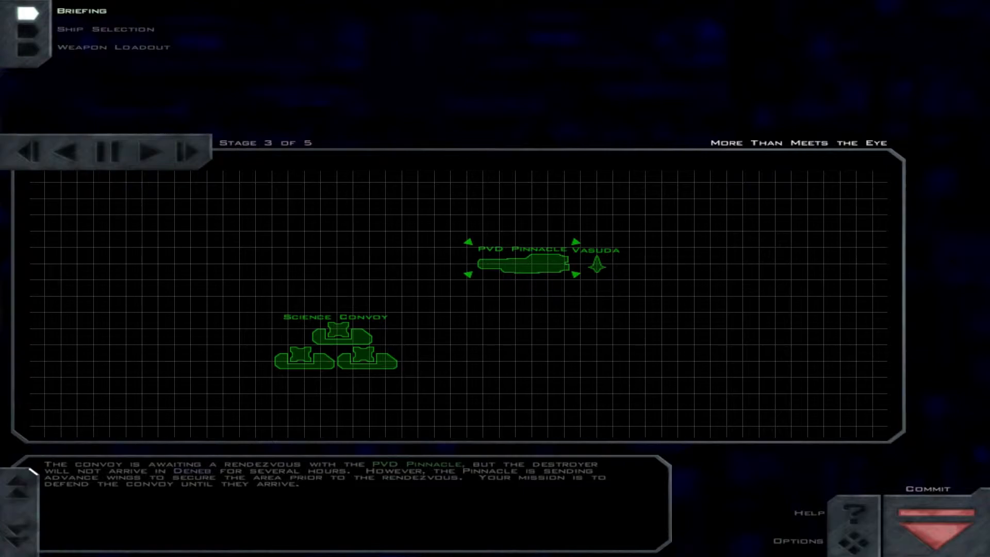
Step: Advance the briefing from stage 3 to stage 4 of 5, the convoy among asteroids
left_click(160, 155)
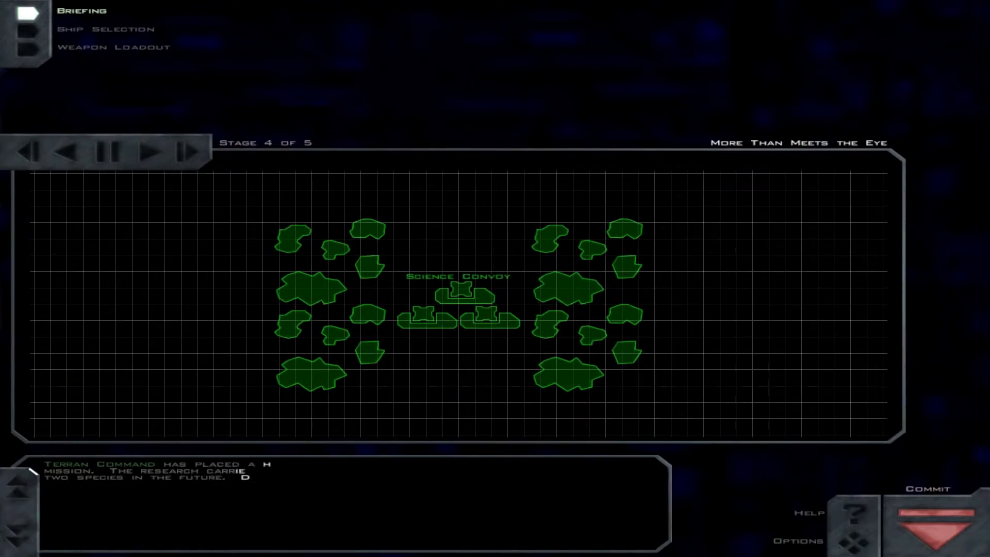